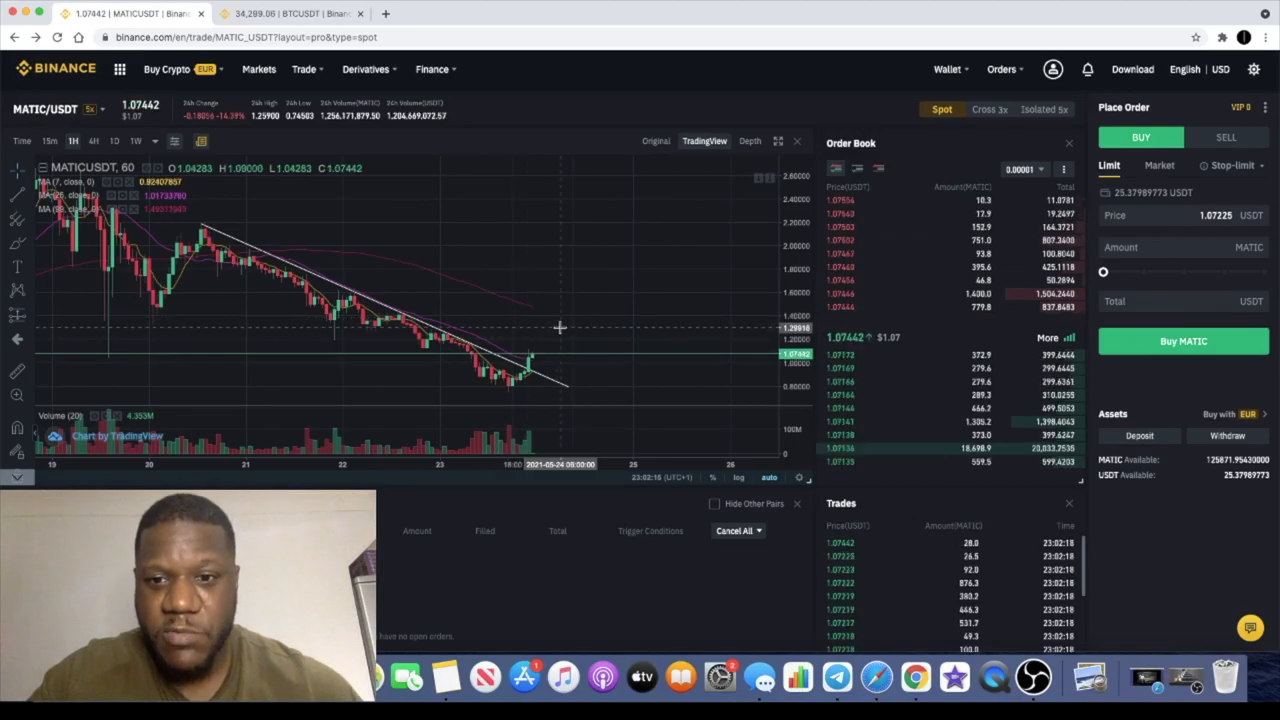
mouse_move(520, 313)
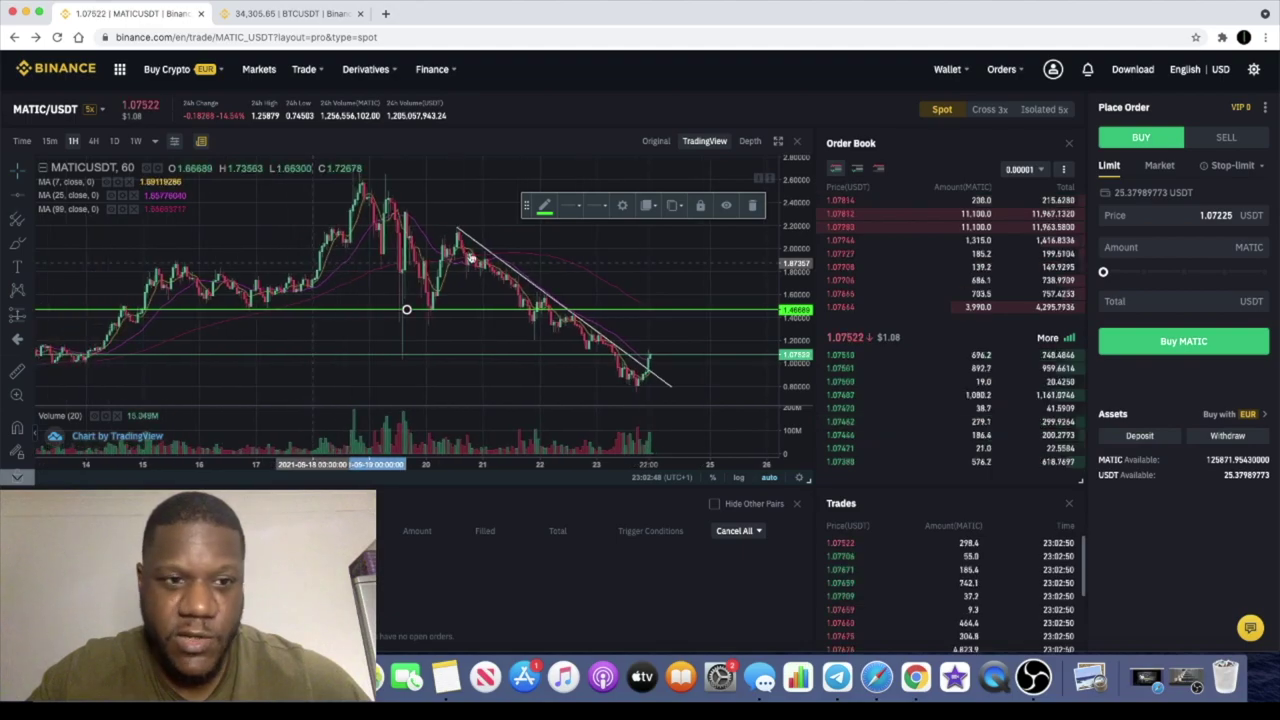
click(49, 140)
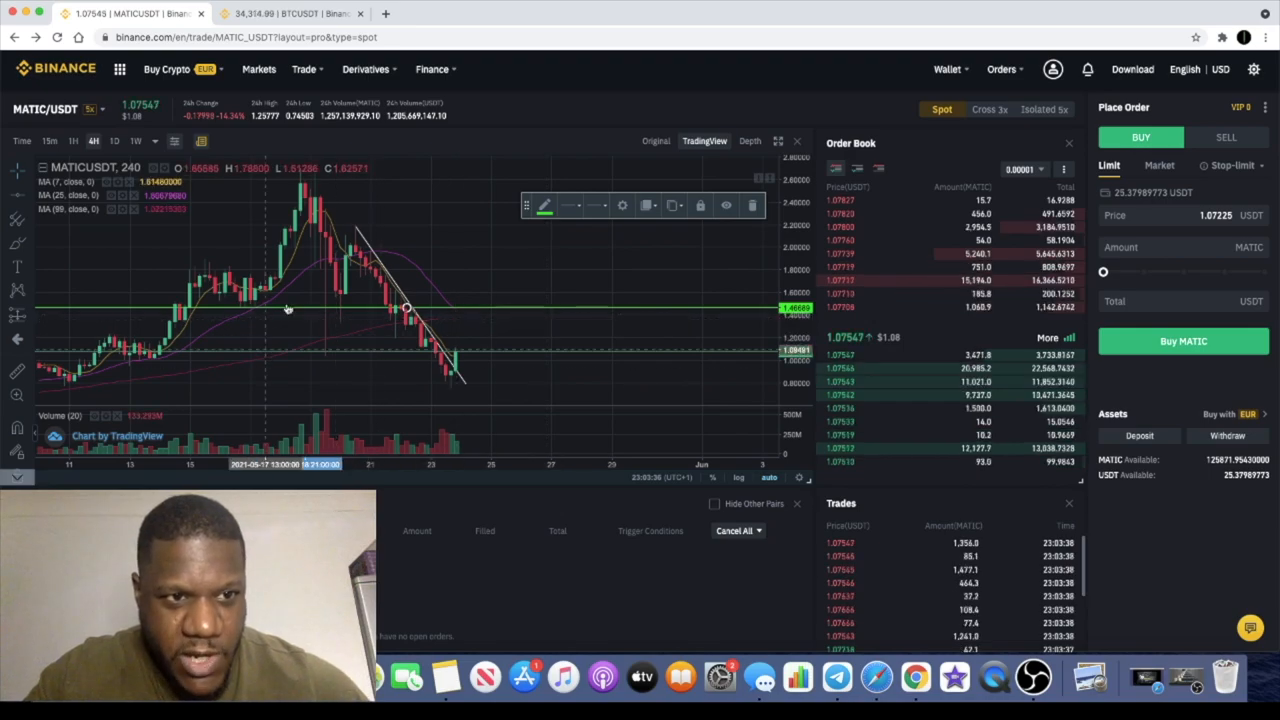
mouse_move(477, 307)
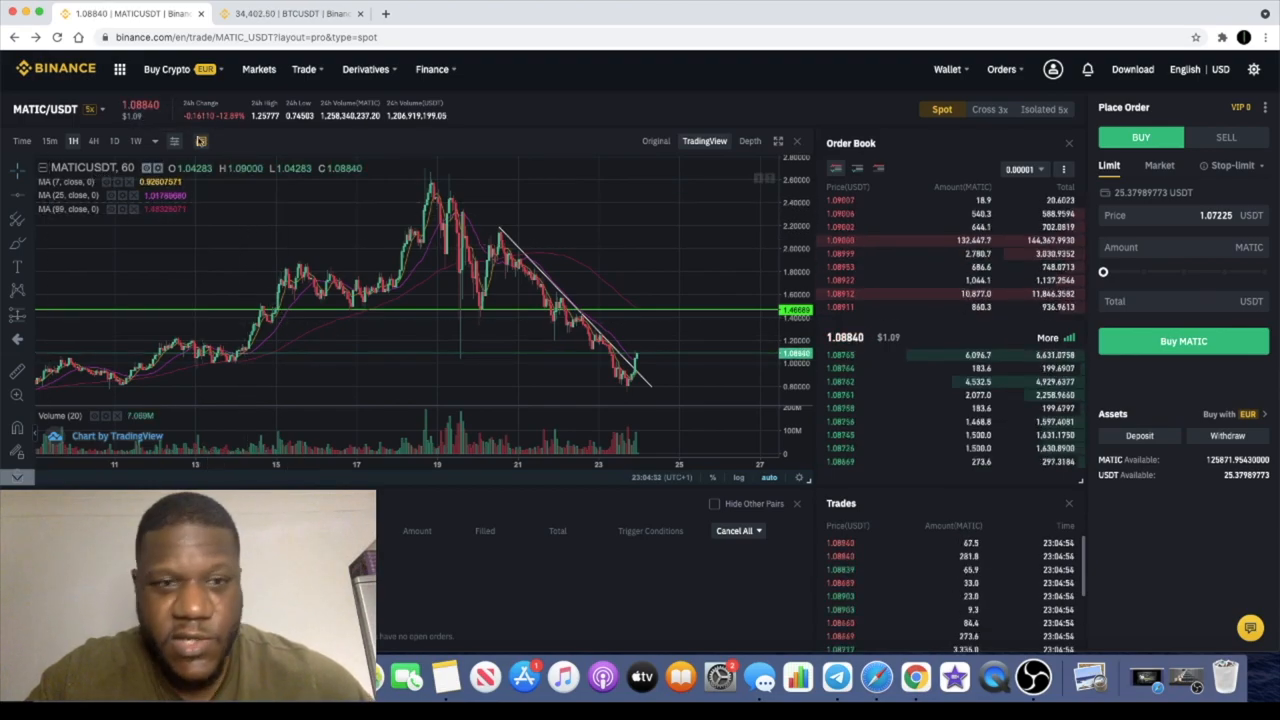
- Add Relative Strength Index and MACD indicator panes to the MATIC/USDT chart
click(174, 140)
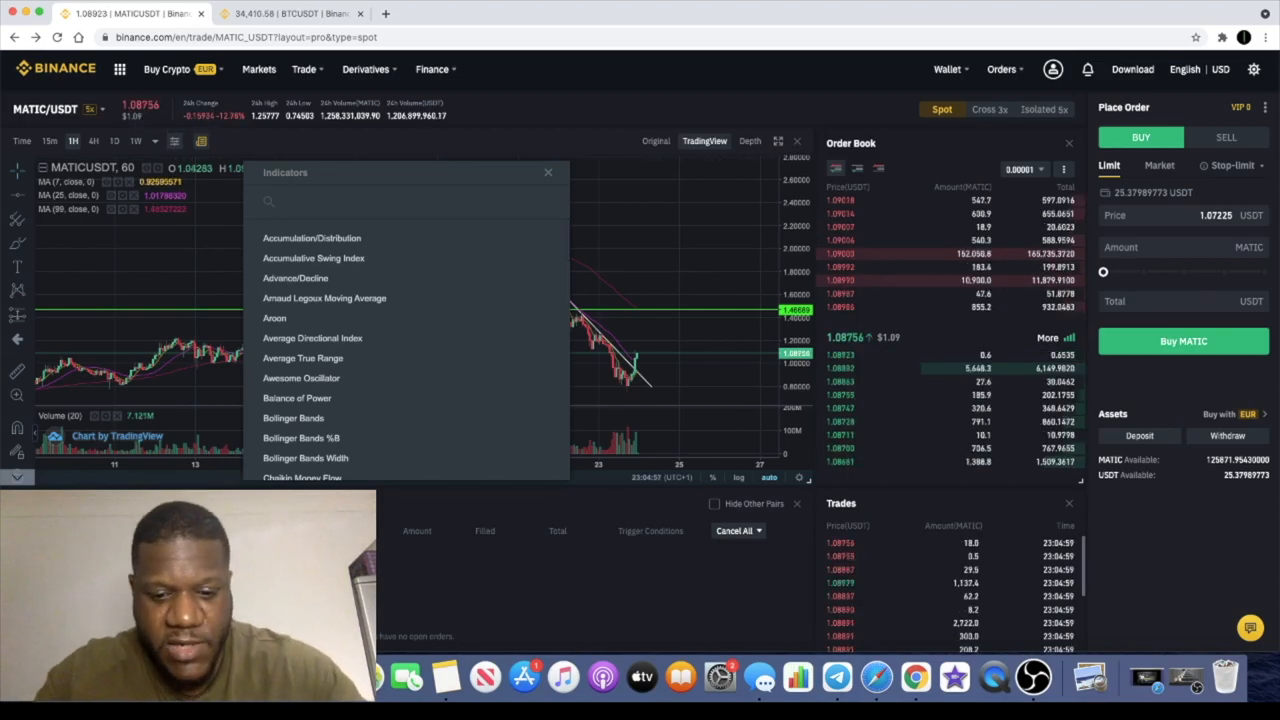
text(relative)
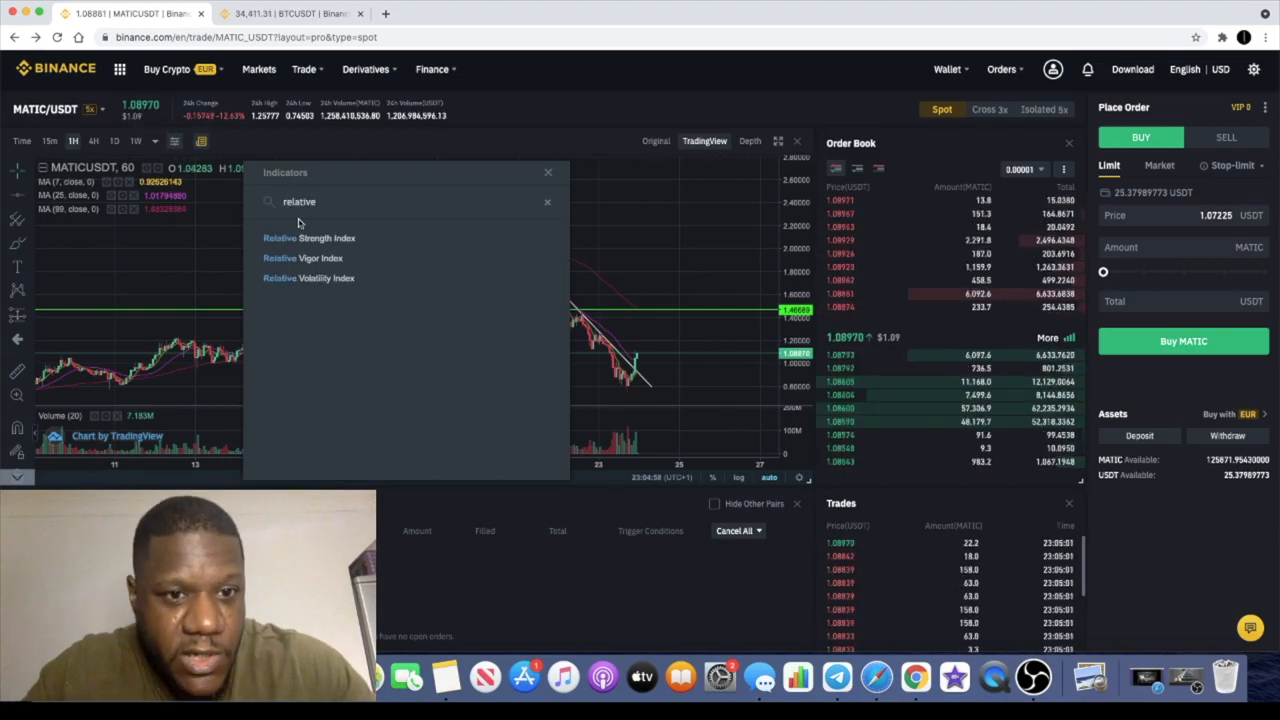
click(309, 238)
text(macd)
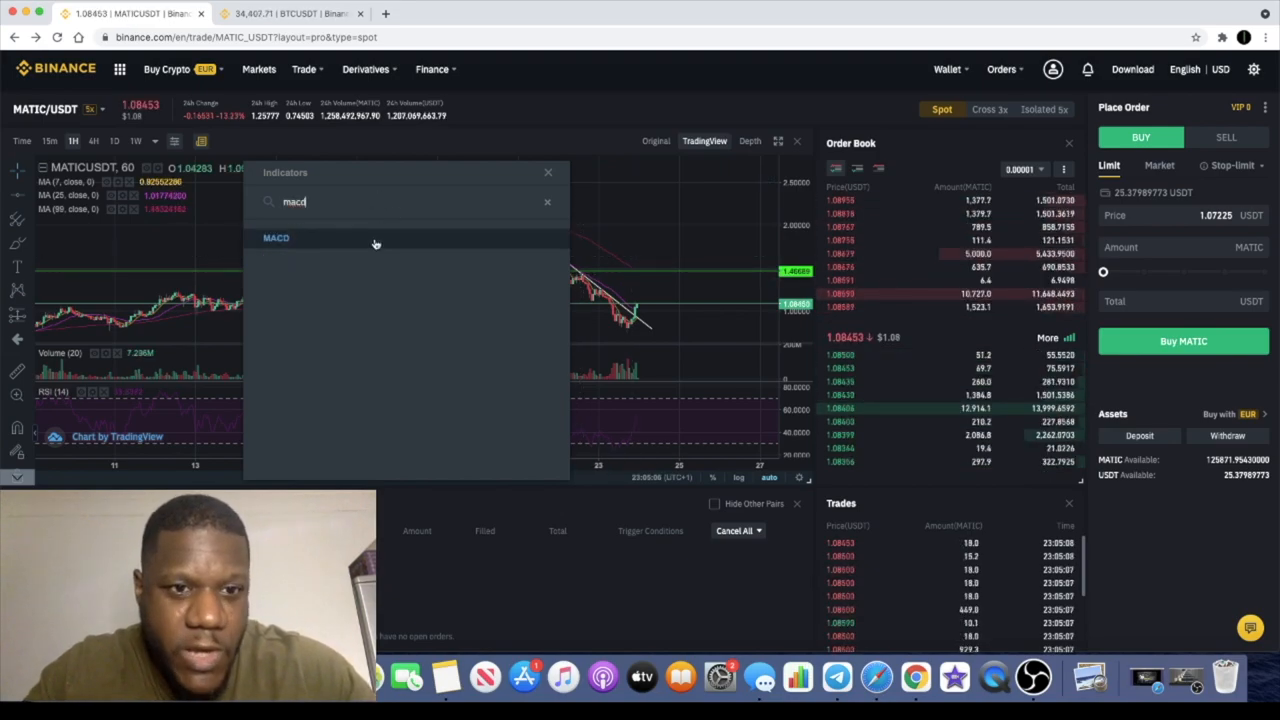
click(276, 238)
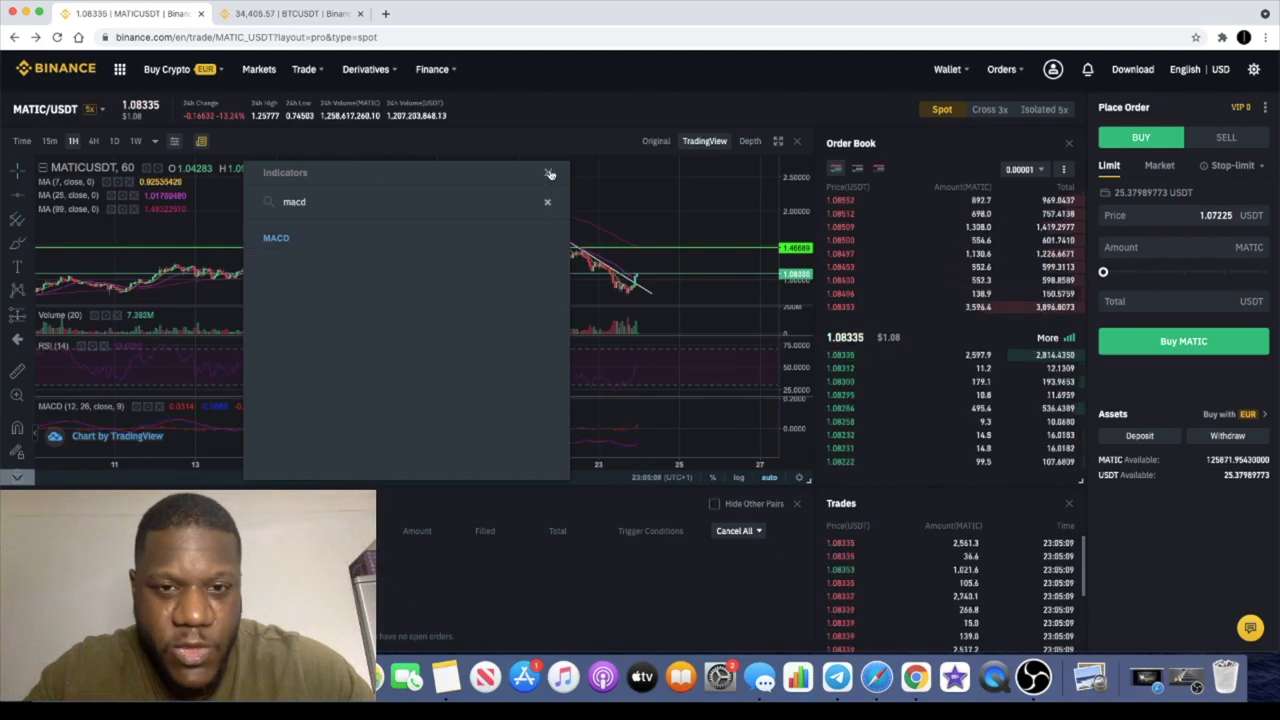
- Change the RSI plot colour from purple to bright green
click(549, 173)
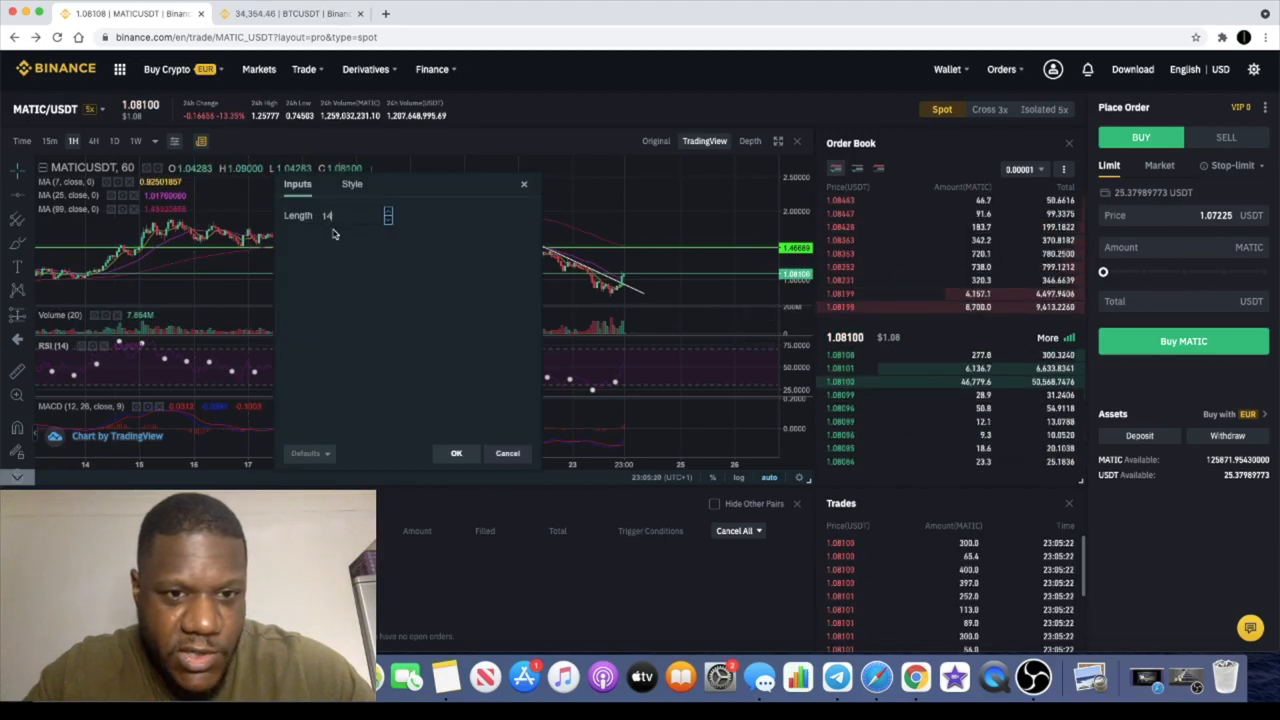
click(350, 184)
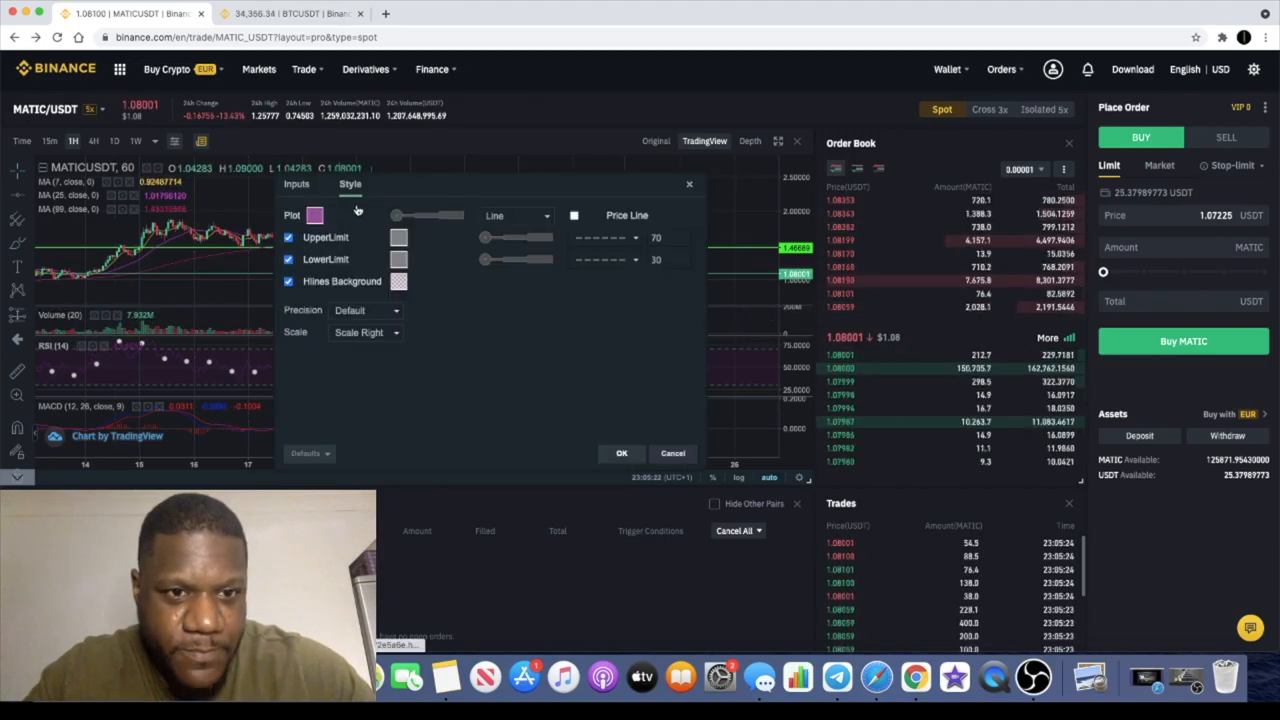
click(314, 215)
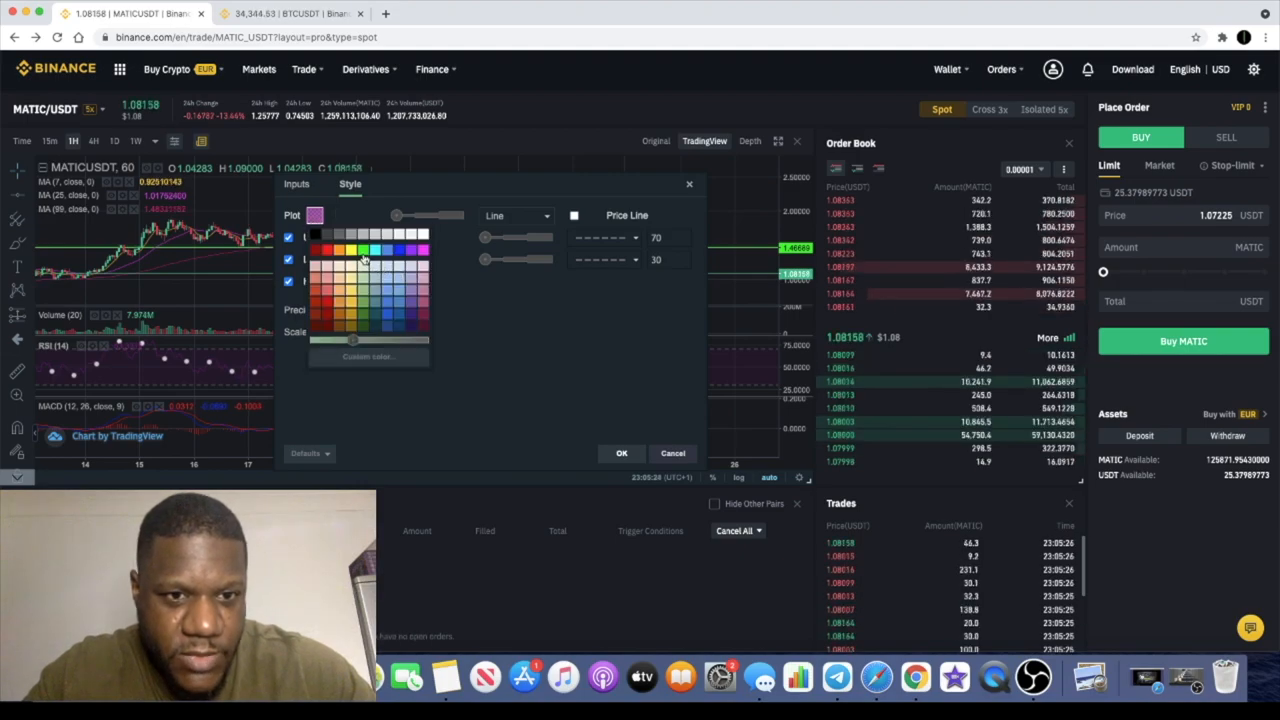
click(364, 248)
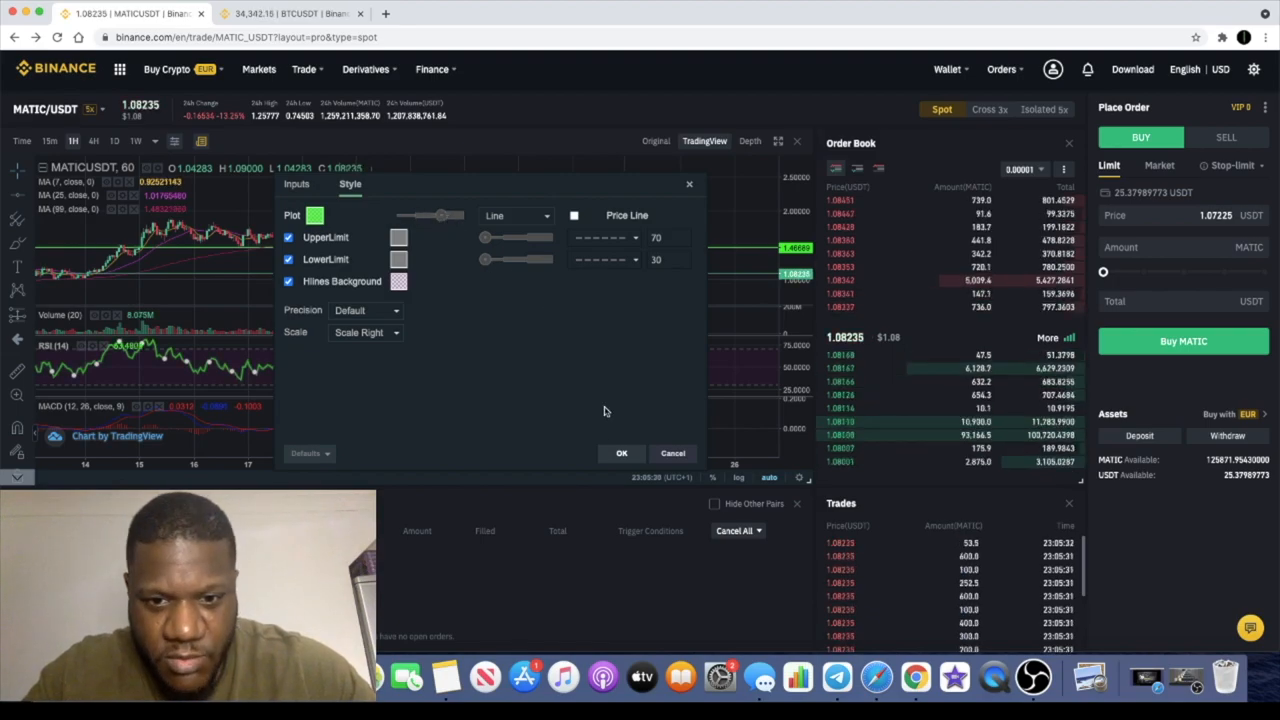
click(621, 453)
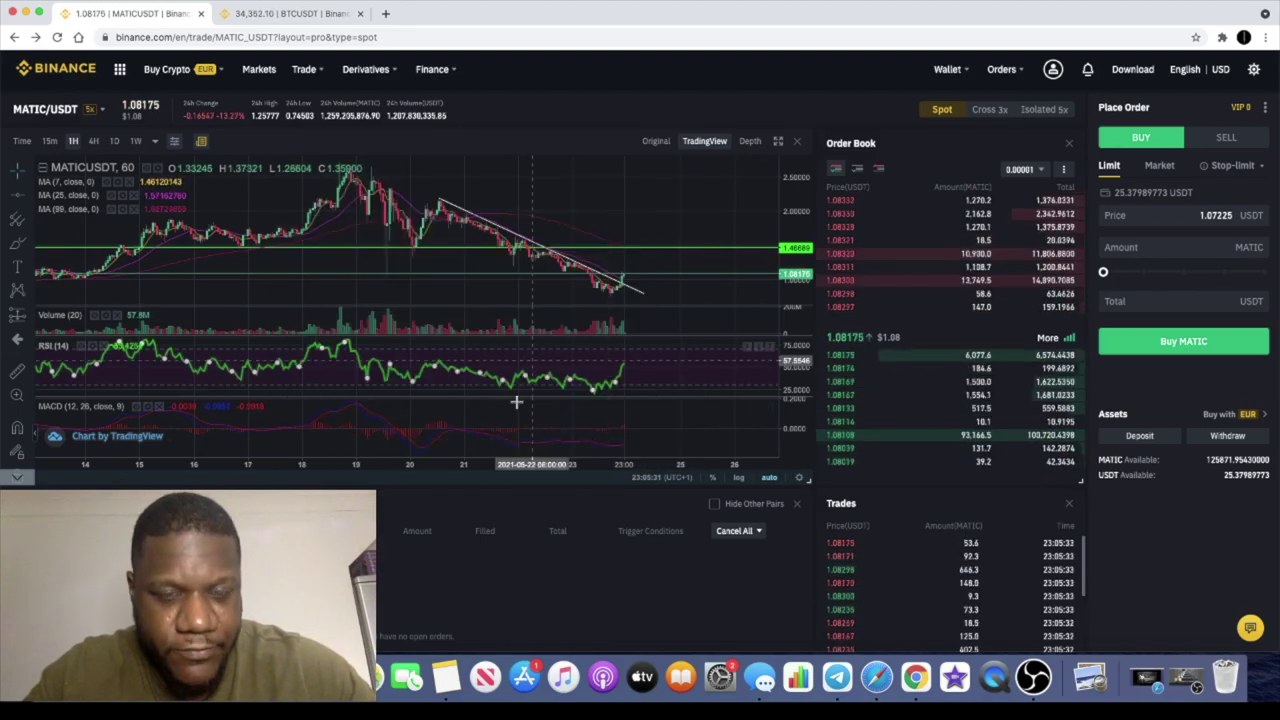